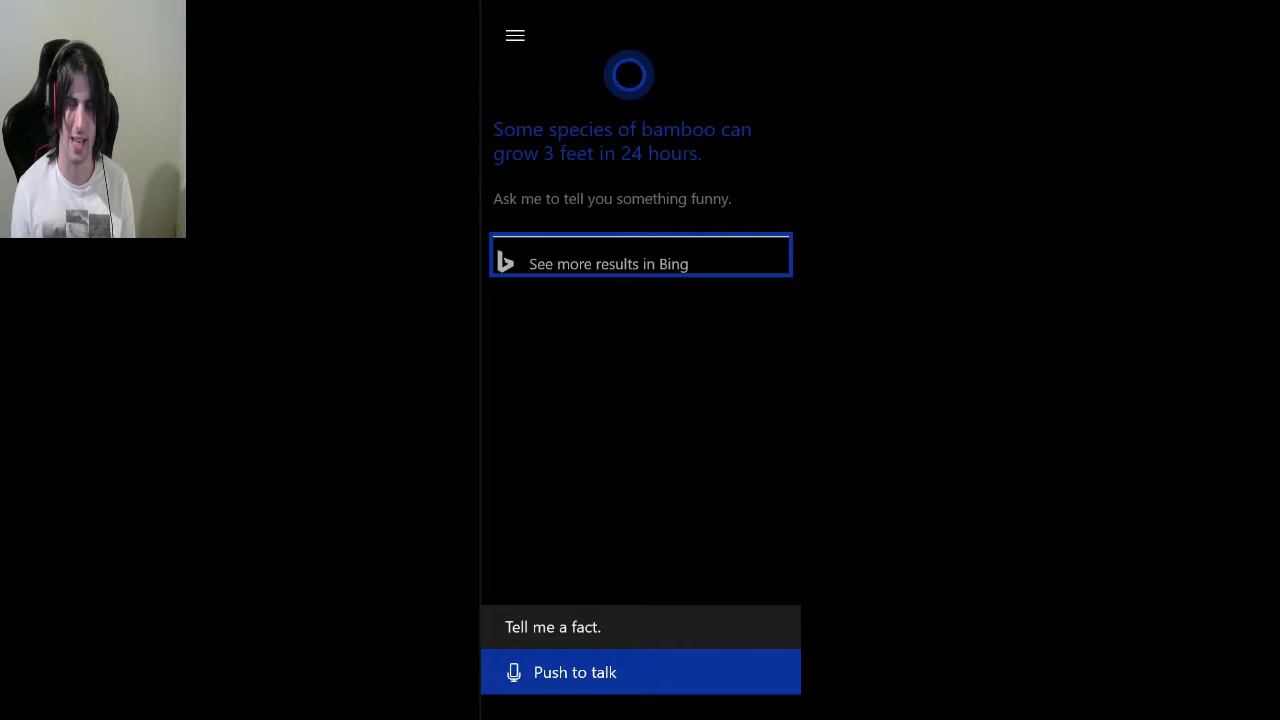
Ask "How big are you?" by voice, view the Bing results and return to Cortana home.
left_click(608, 264)
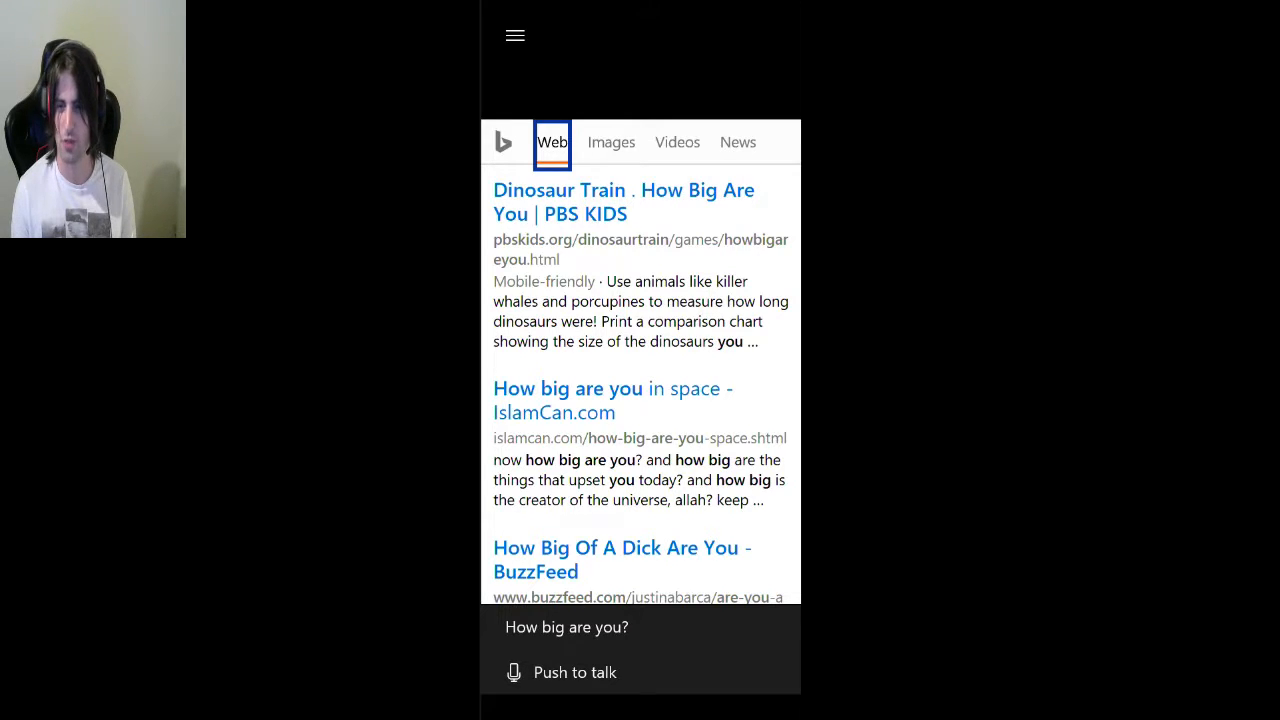
left_click(576, 672)
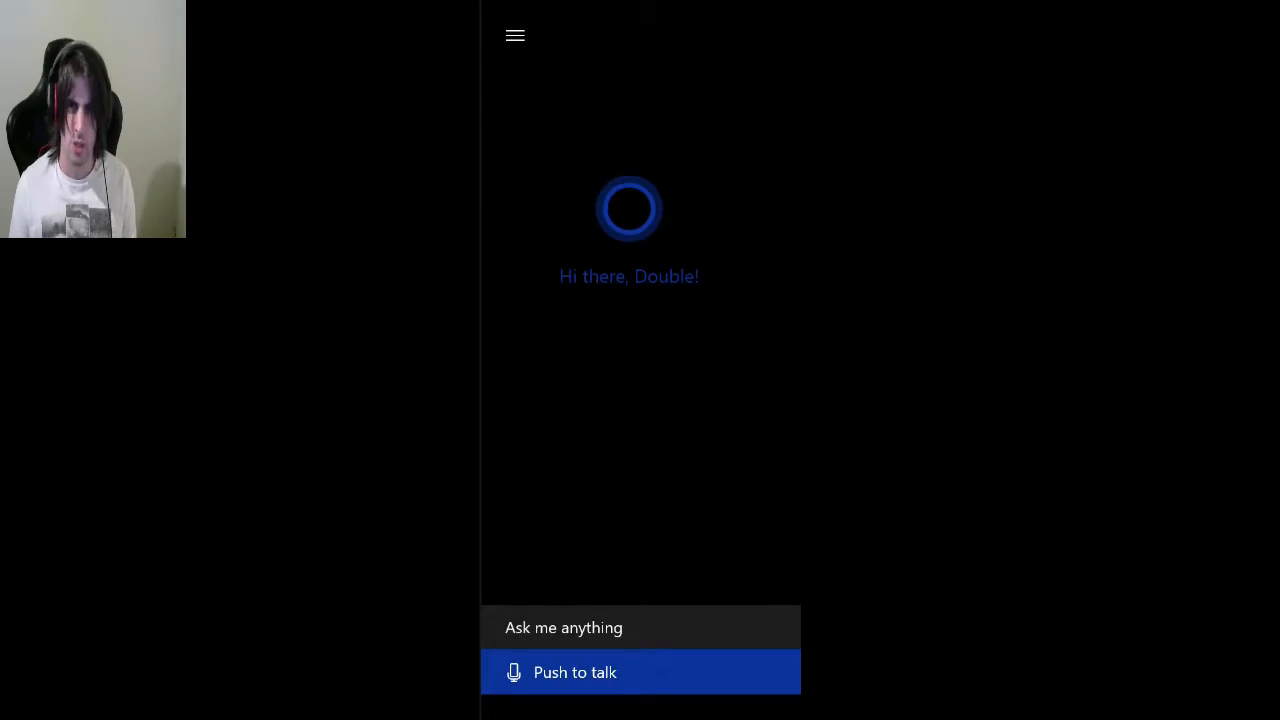
Ask "Do you watch blue waffle?", look through the Bing web and video results, then go back.
left_click(640, 672)
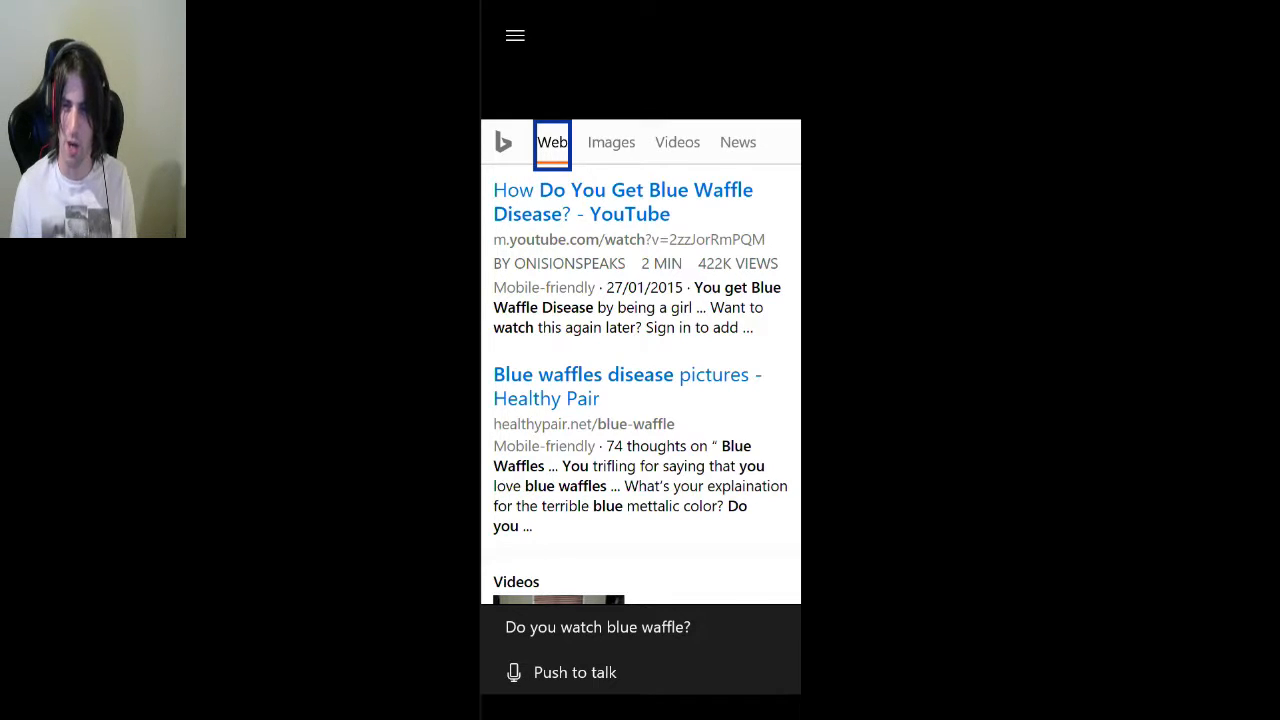
scroll("down", 3)
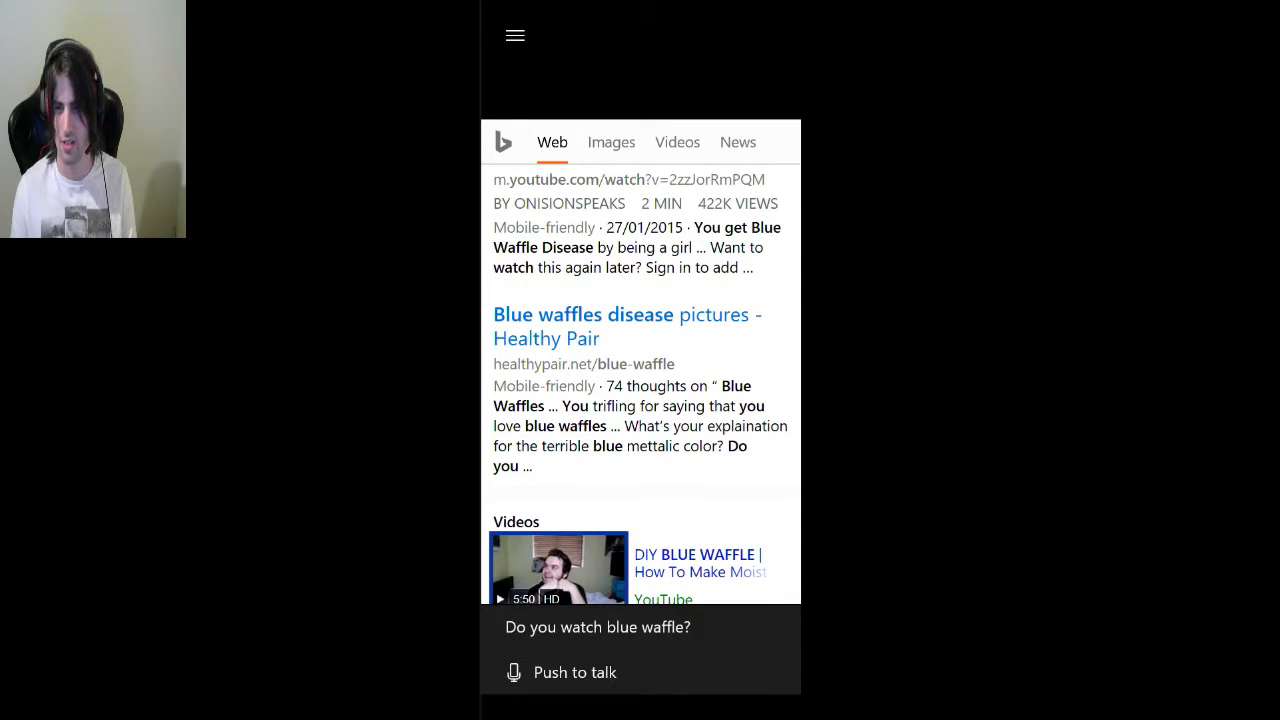
scroll("down", 3)
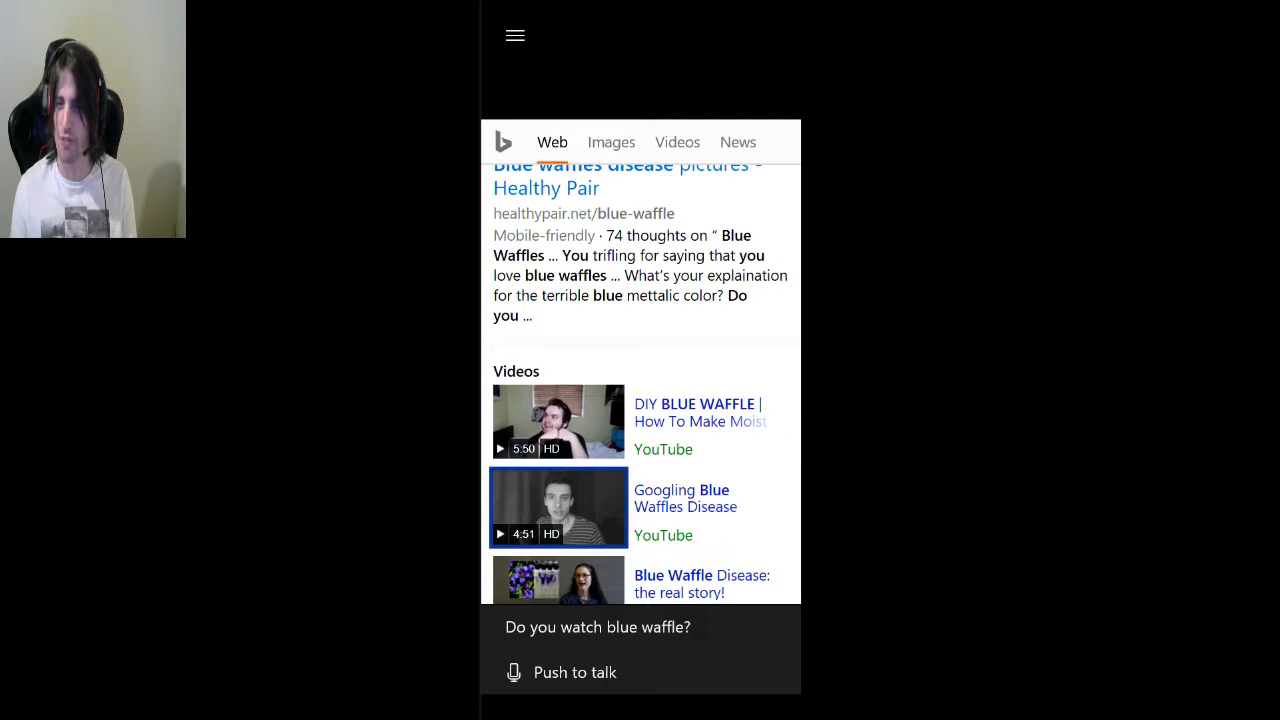
scroll("up", 3)
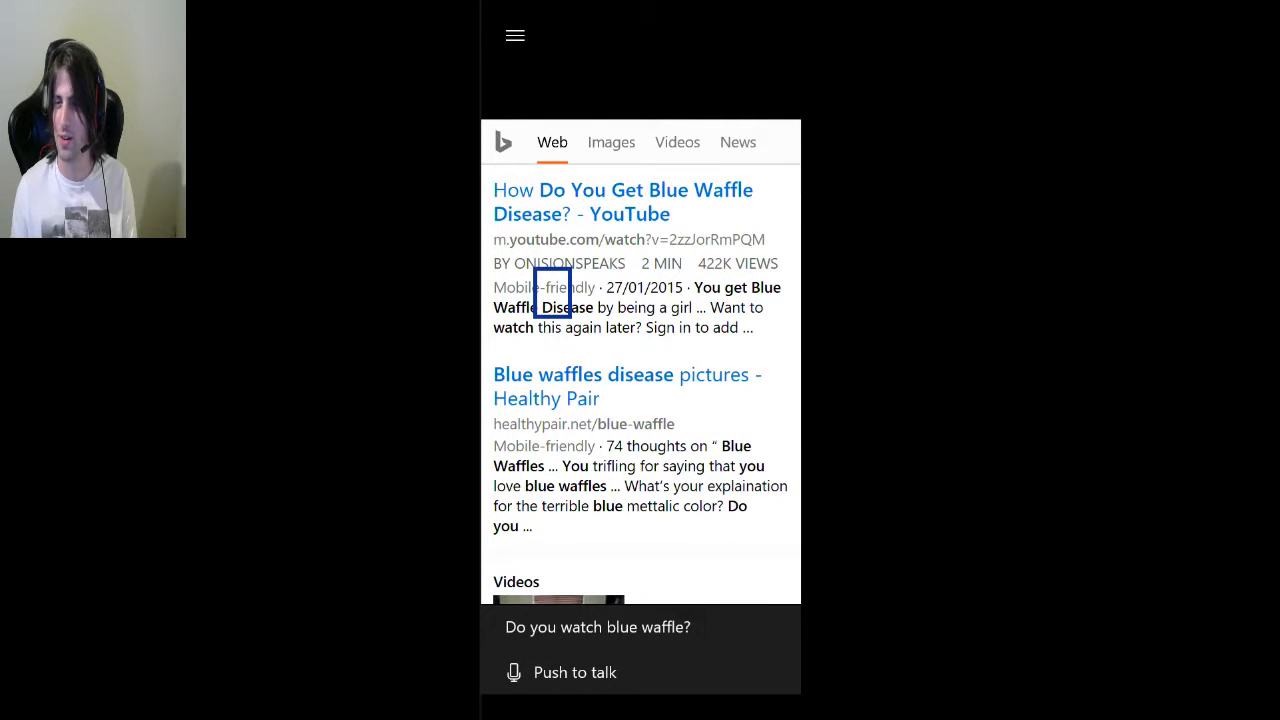
left_click(576, 672)
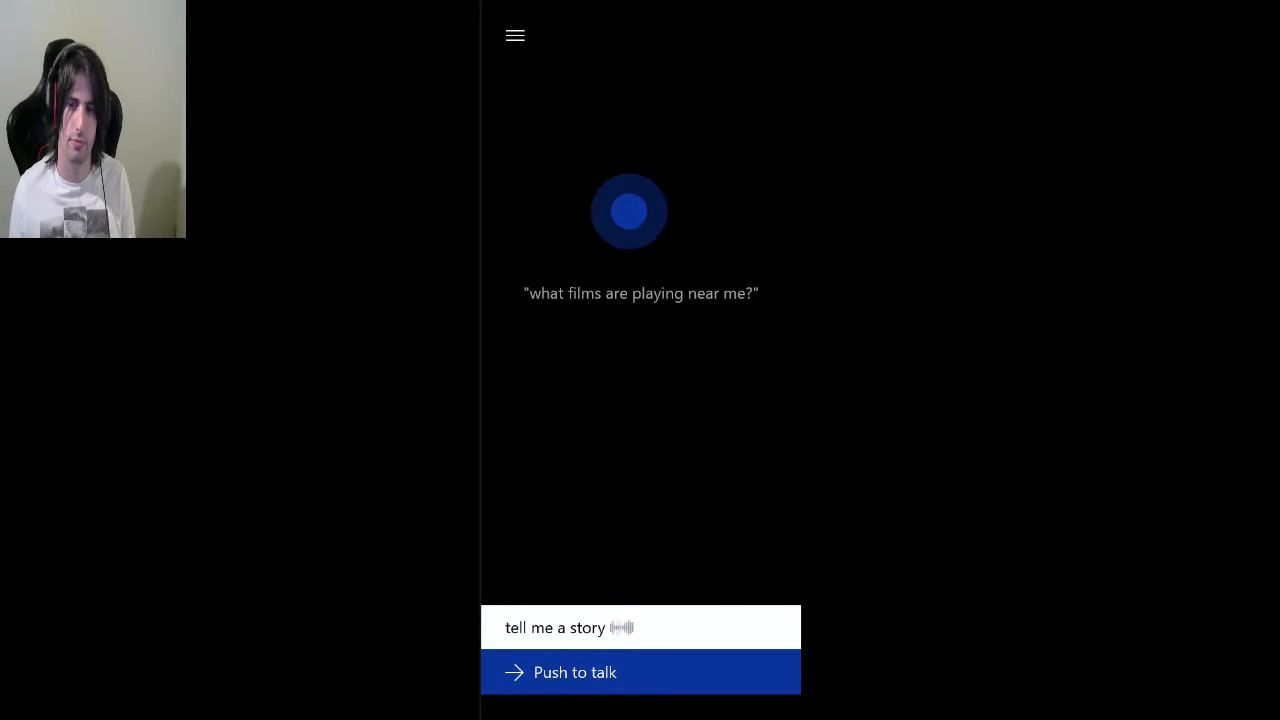
Ask "Tell me a story", then ask what book it is from and leave the Bing results.
left_click(640, 672)
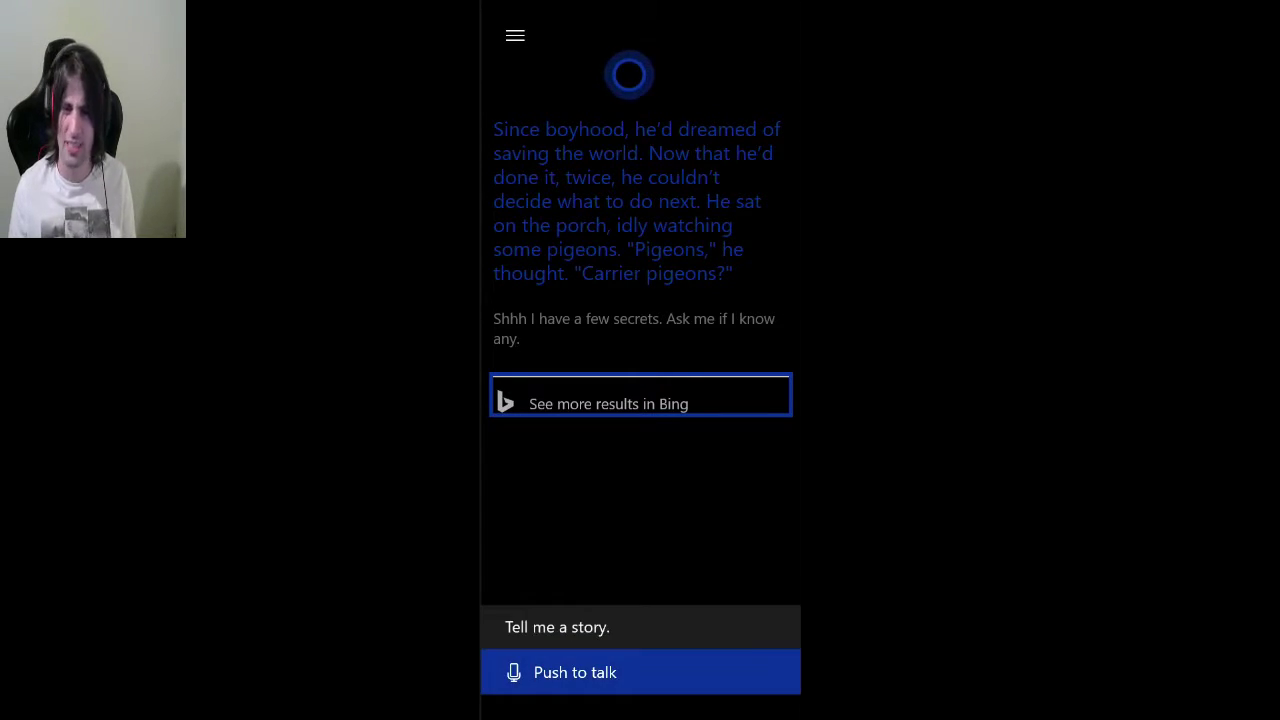
left_click(640, 672)
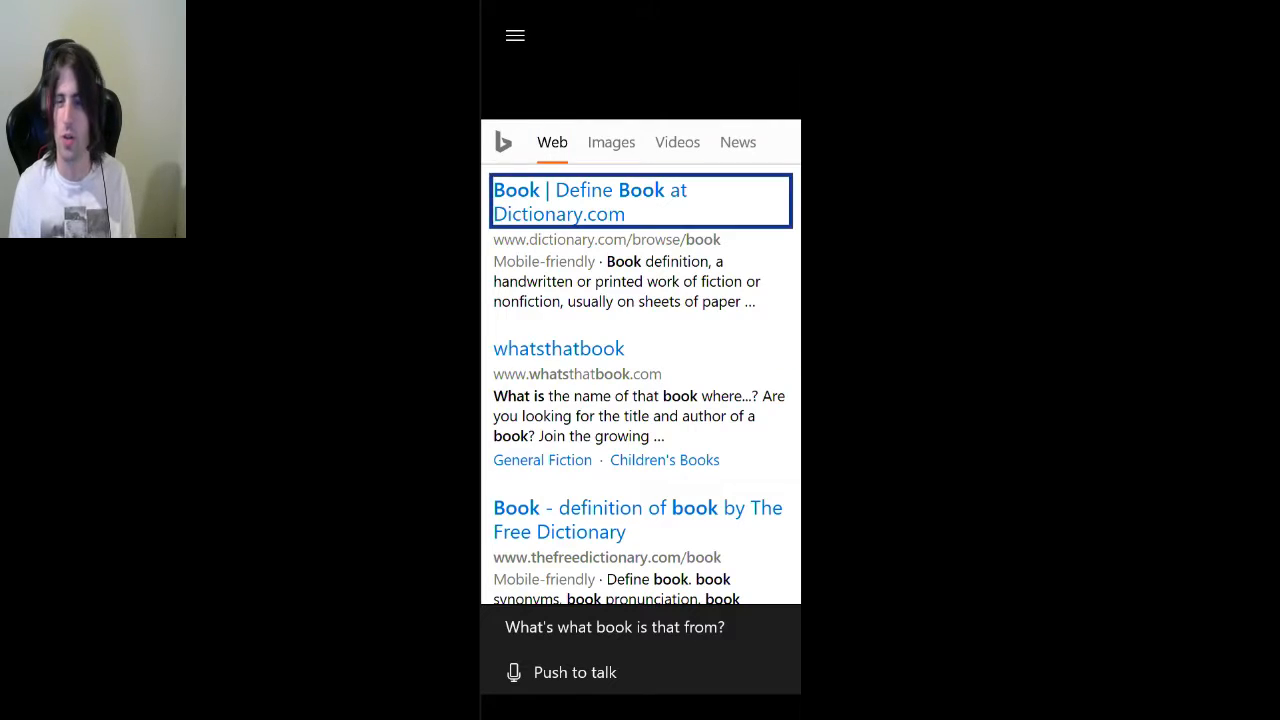
left_click(640, 672)
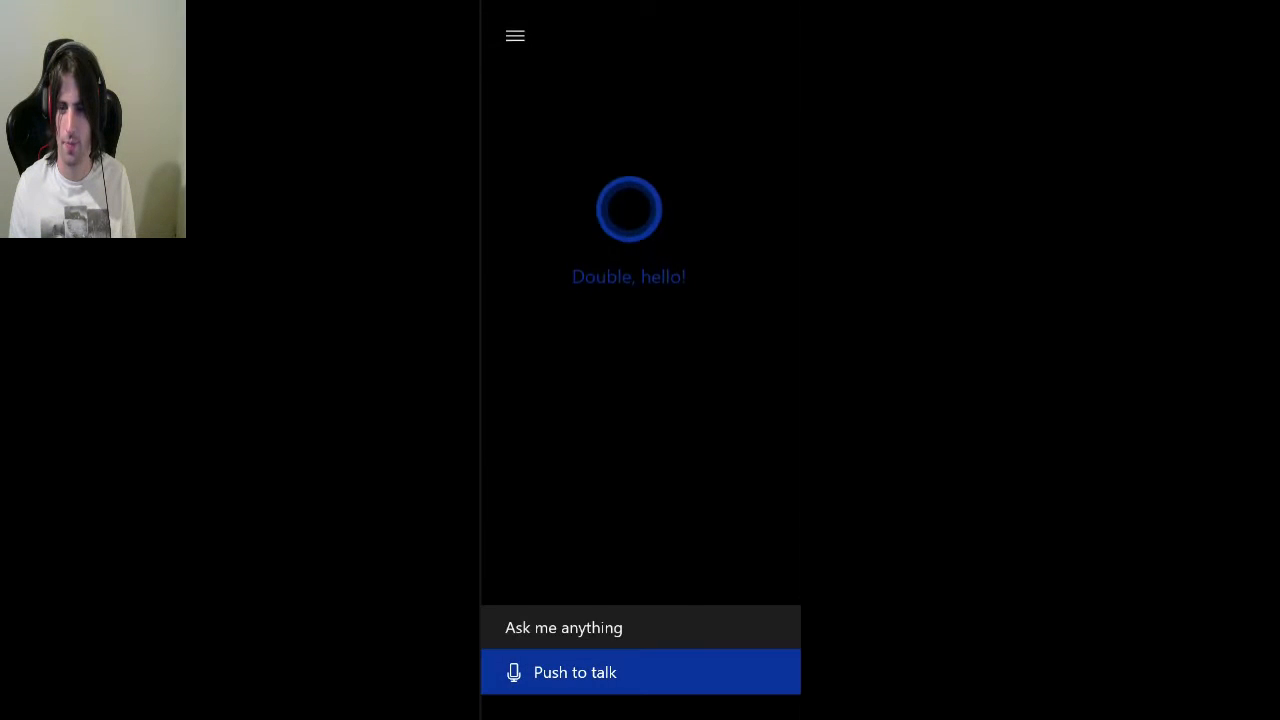
Ask "How heavy is Frodo?" and view the first set of Bing results about Ferodo and Frodo.
left_click(640, 672)
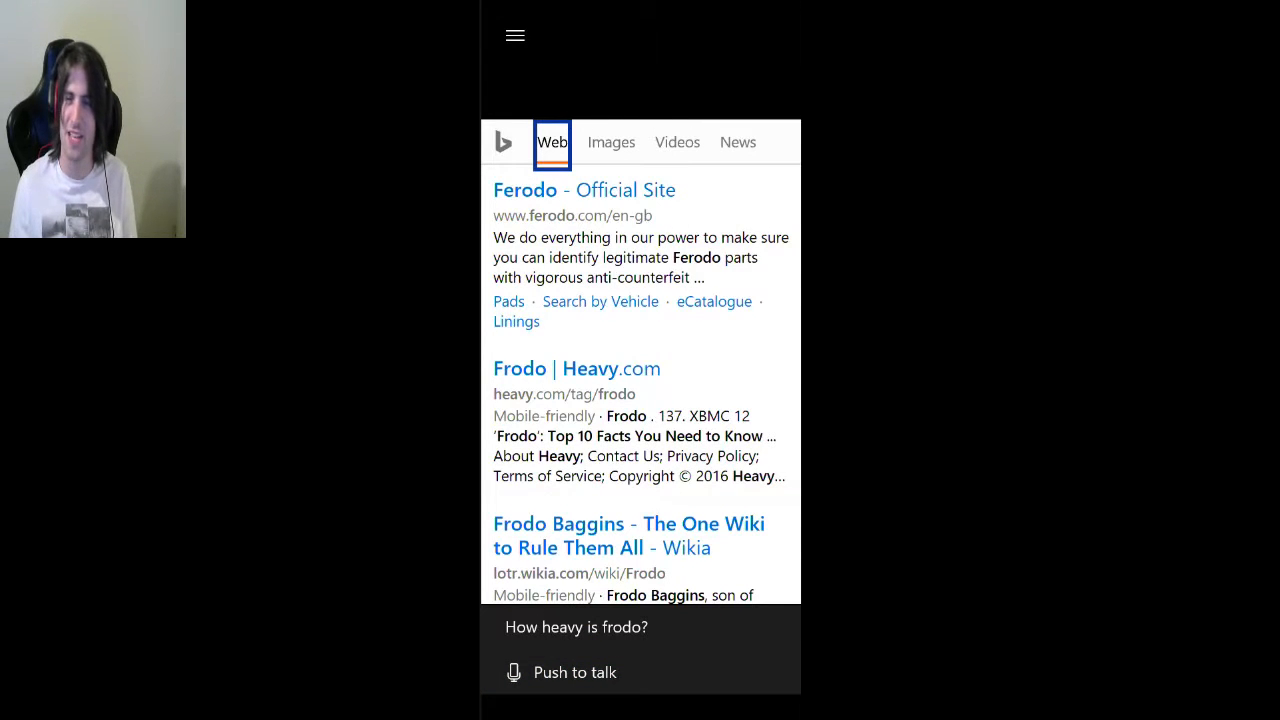
left_click(576, 672)
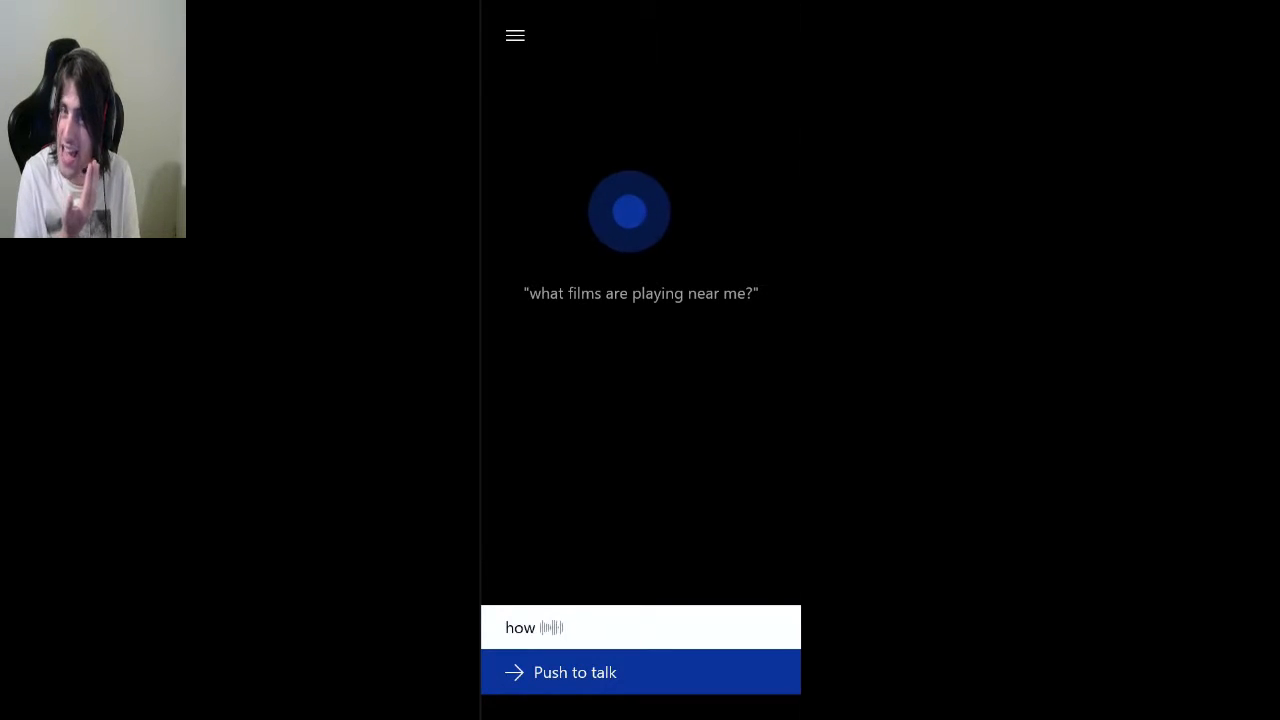
left_click(640, 672)
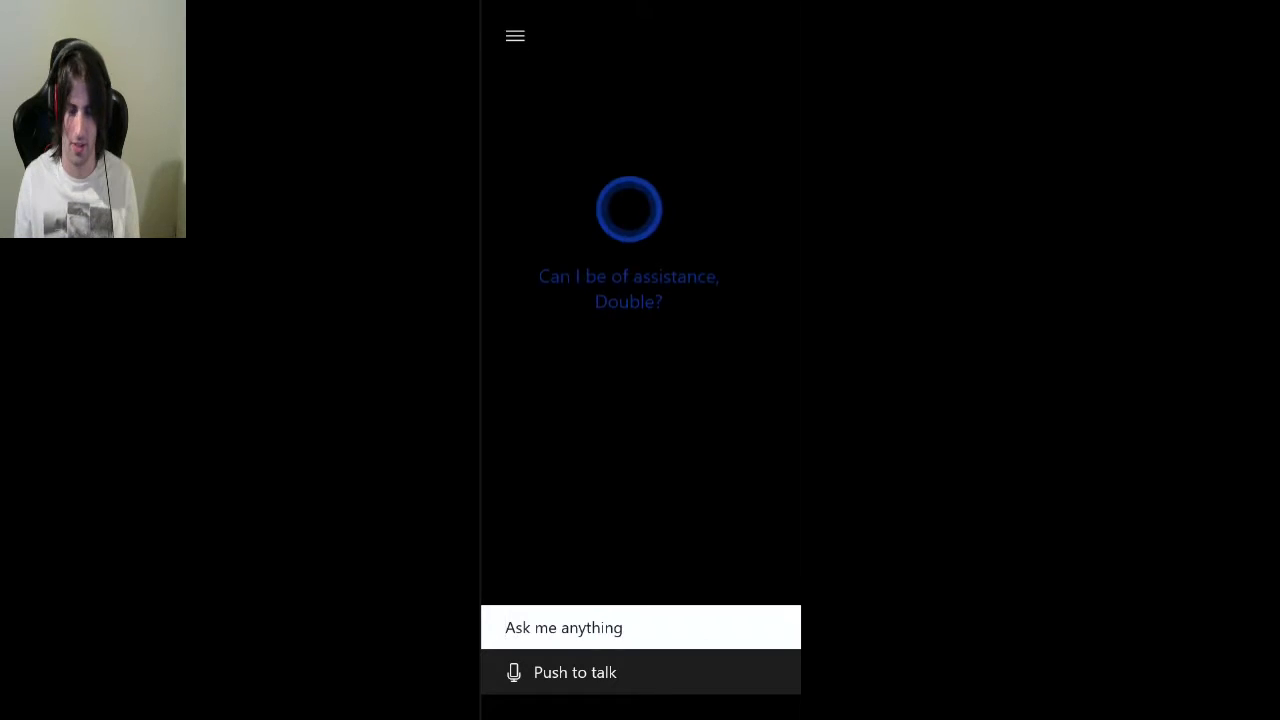
Ask "how heavy is frodo" again, view the Bing results and return to Cortana home.
left_click(640, 672)
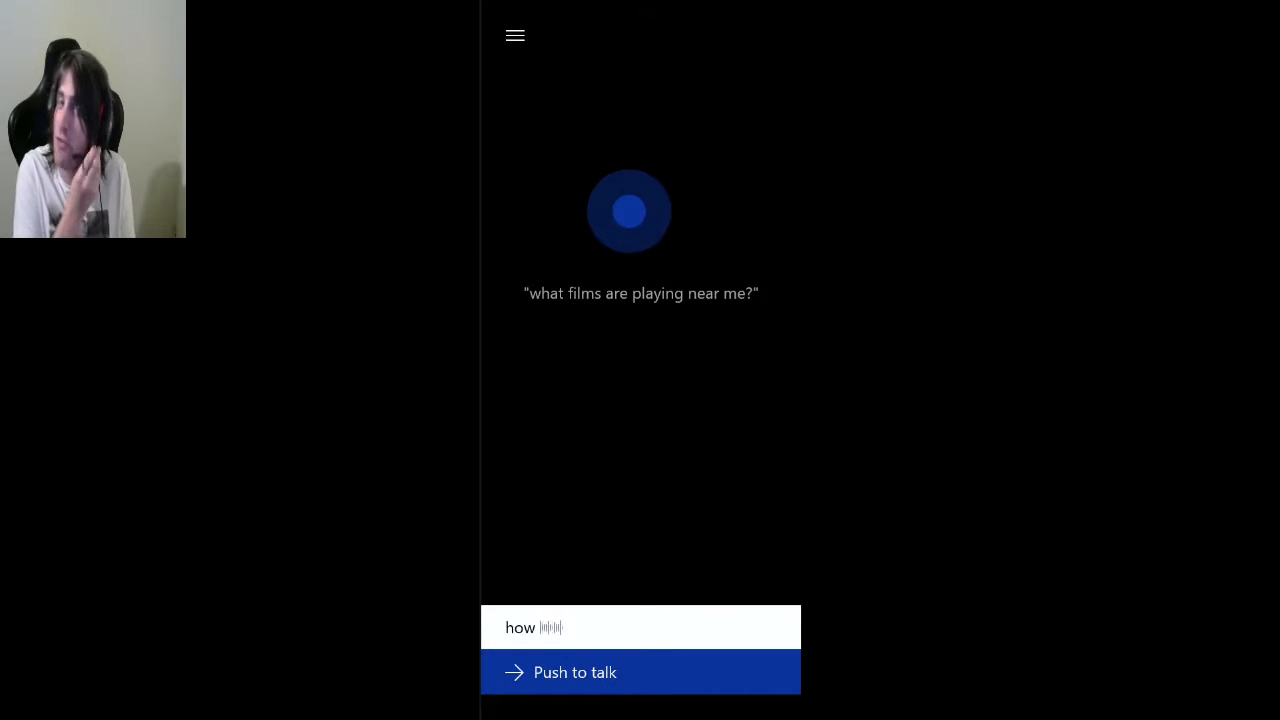
type("how heavy is frodo?")
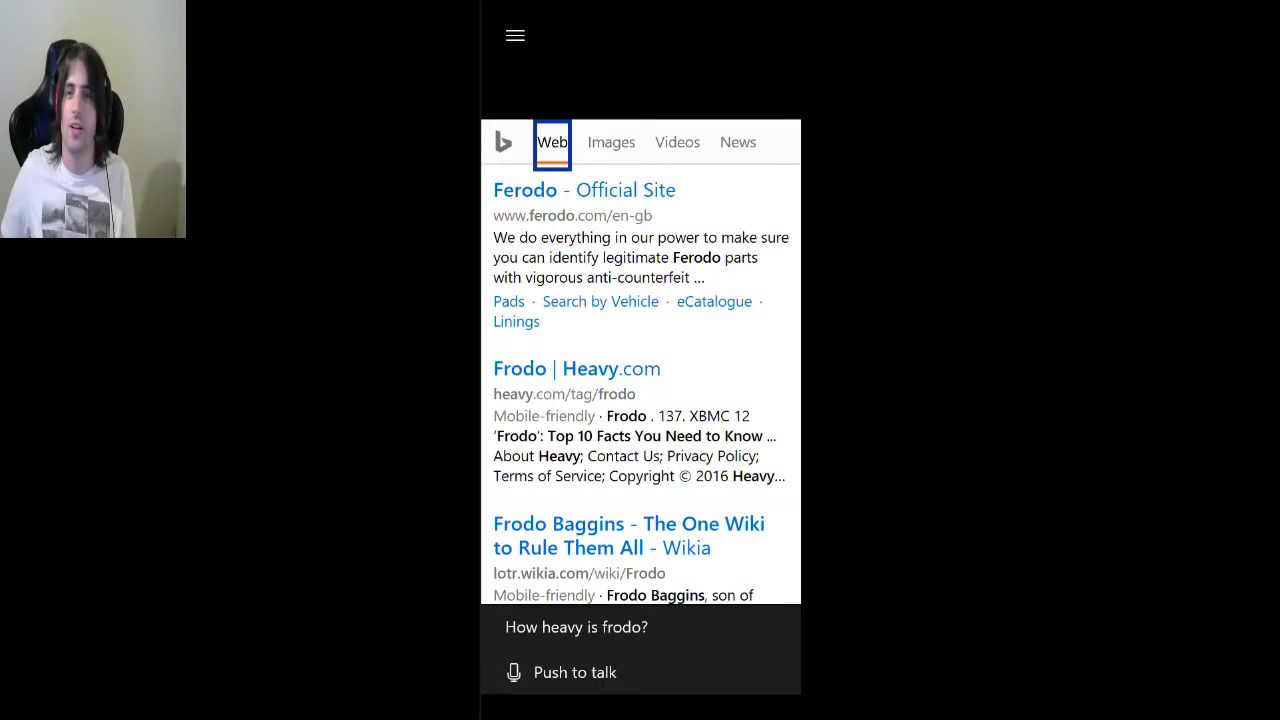
left_click(576, 672)
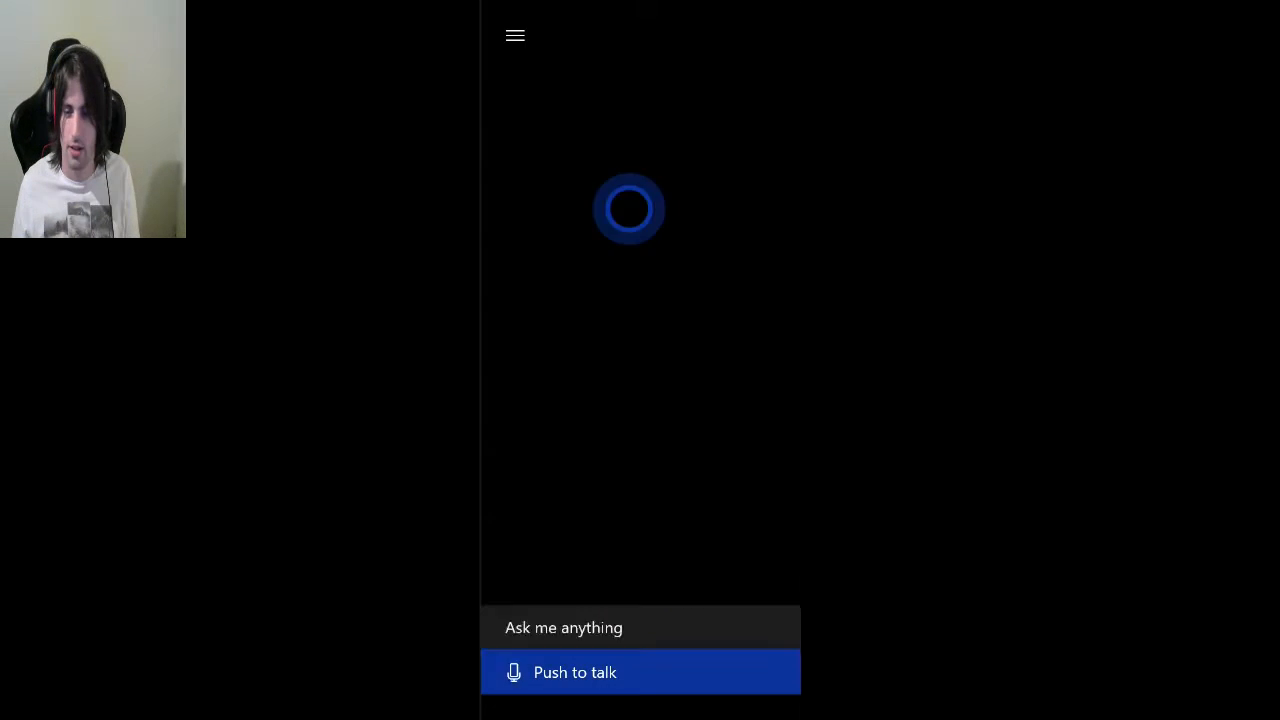
left_click(640, 672)
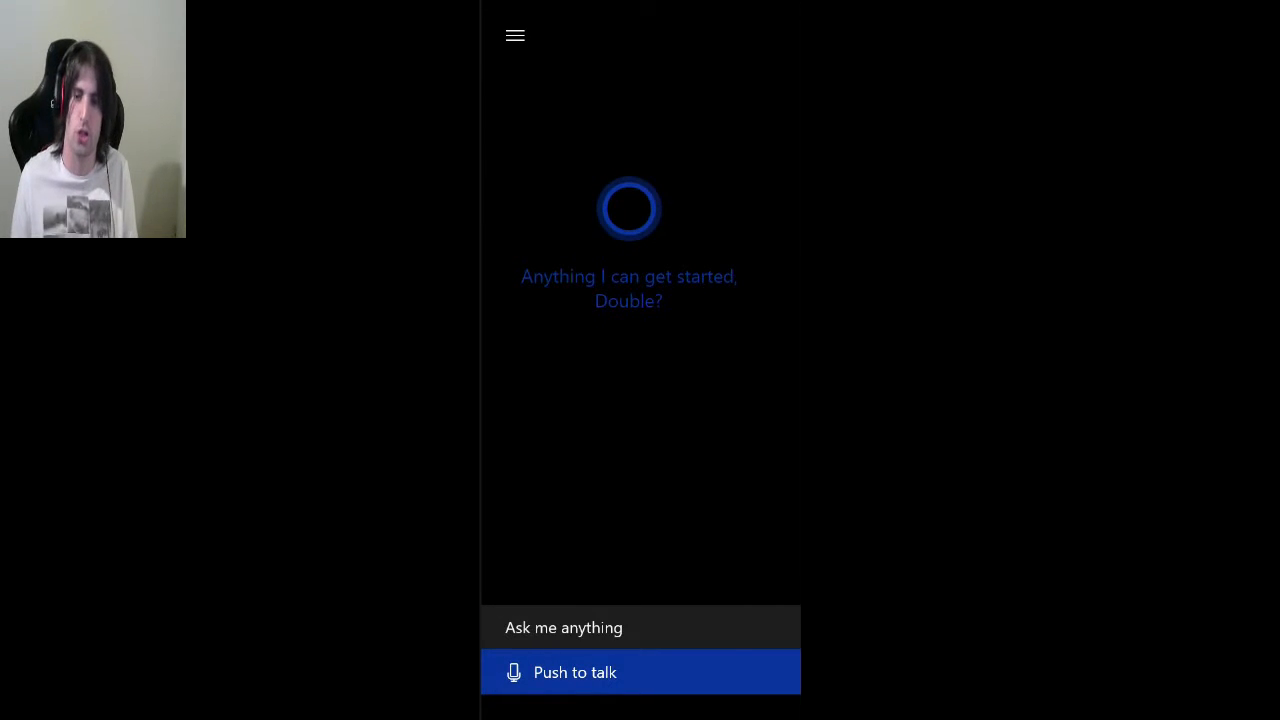
View the Death by Caffeine Calculator page showing 92.6 cans of Monster Absolutely Zero, then return to the Bing results.
left_click(640, 672)
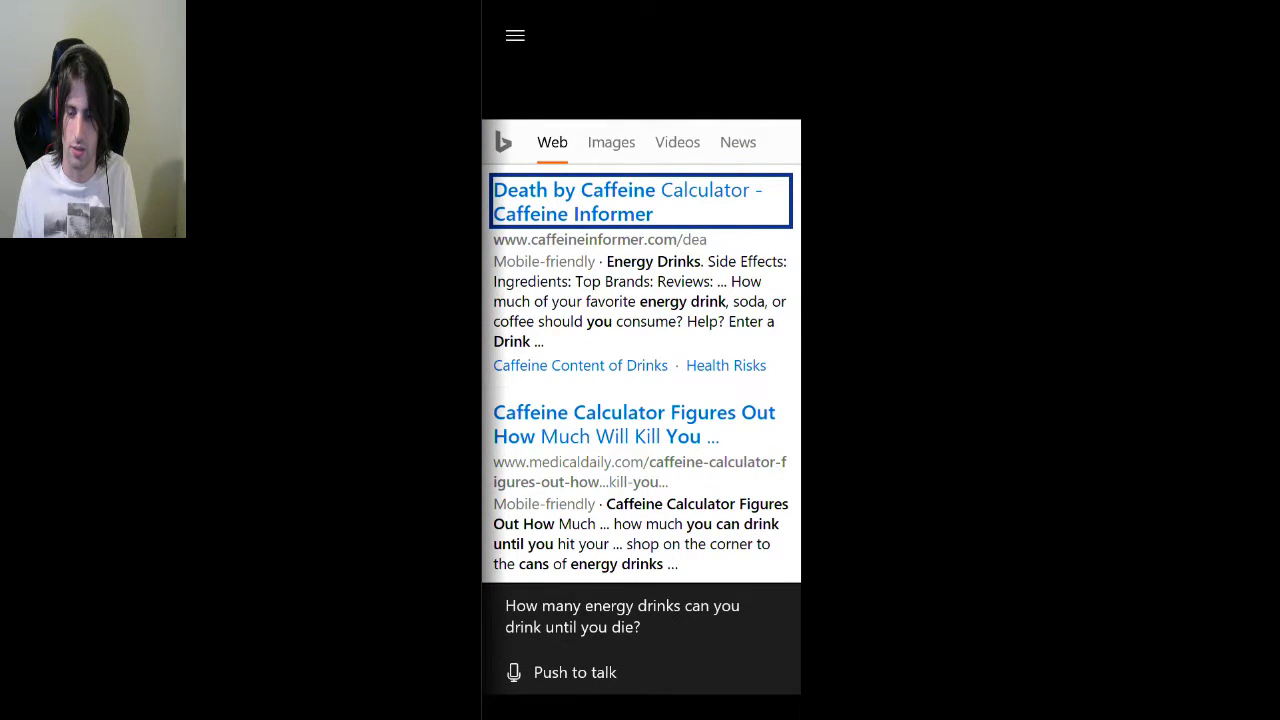
left_click(624, 200)
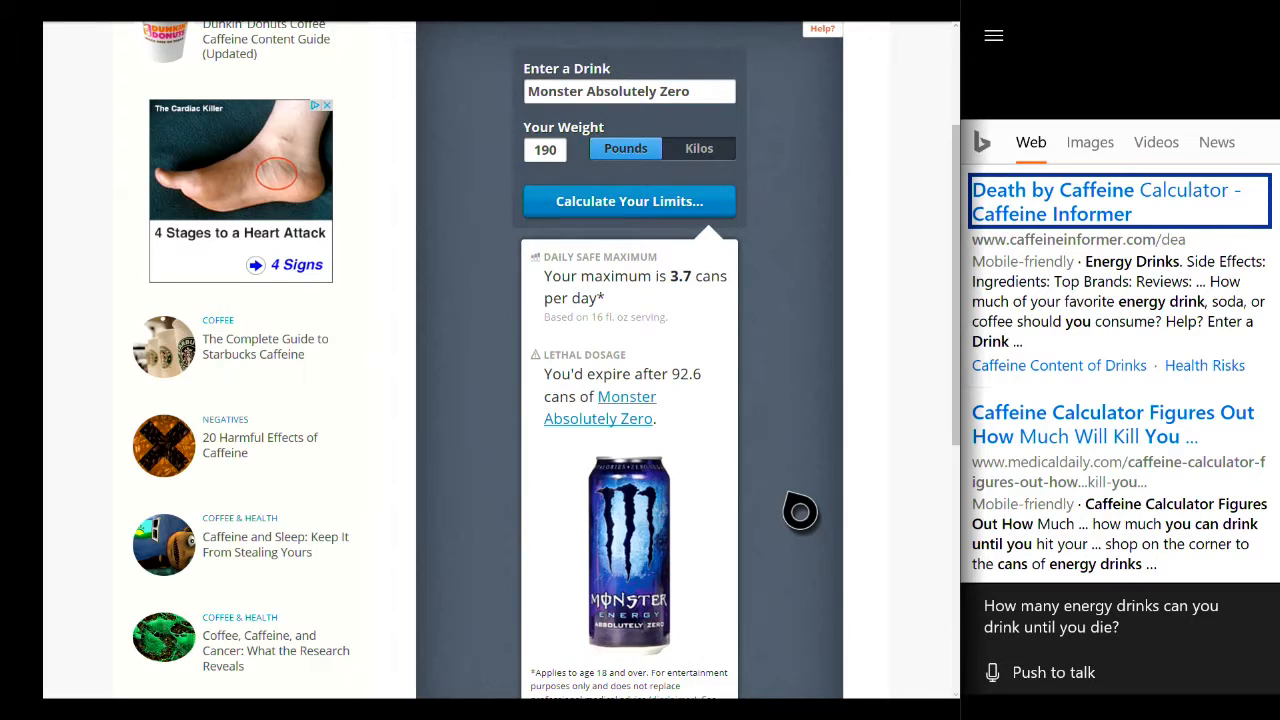
scroll("down", 3)
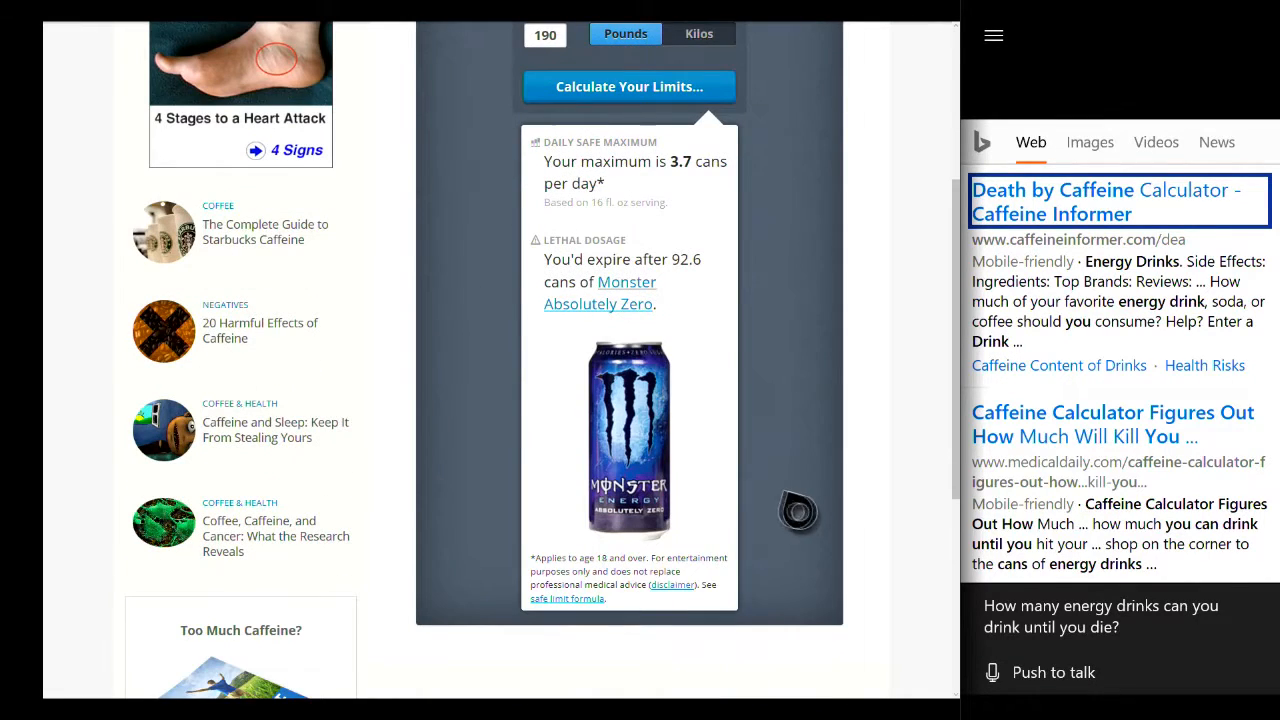
scroll("up", 3)
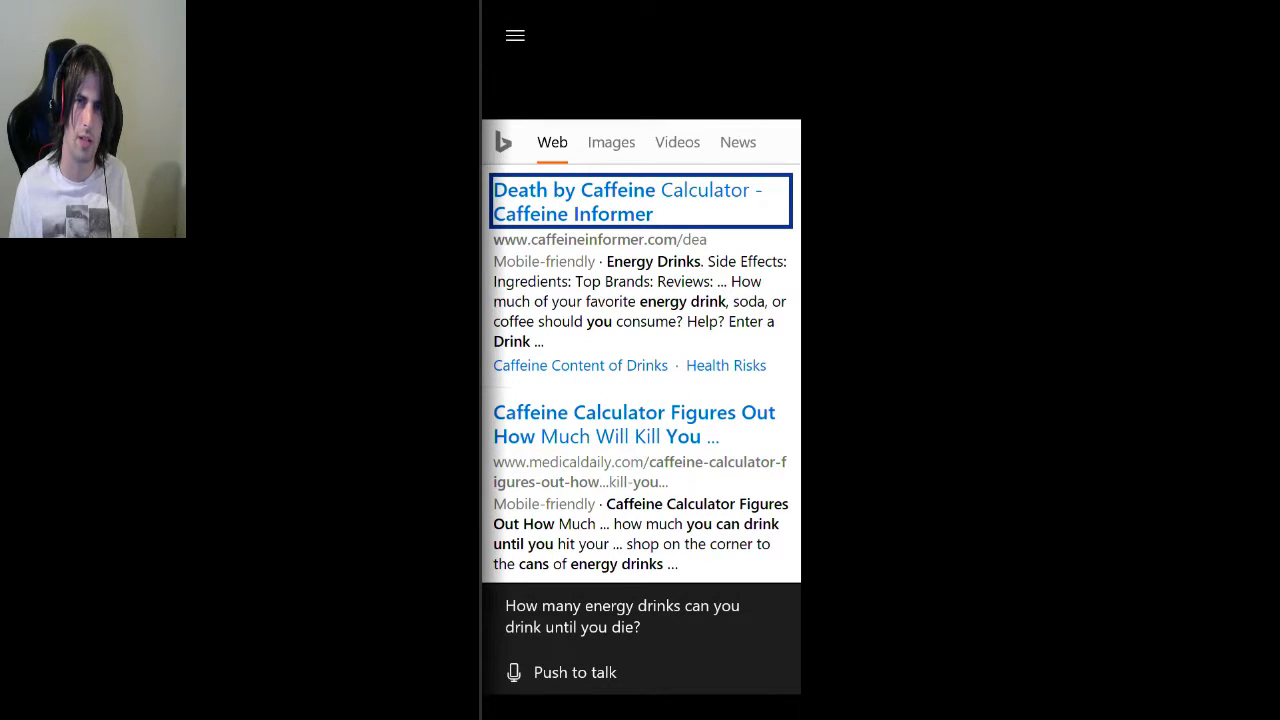
left_click(576, 672)
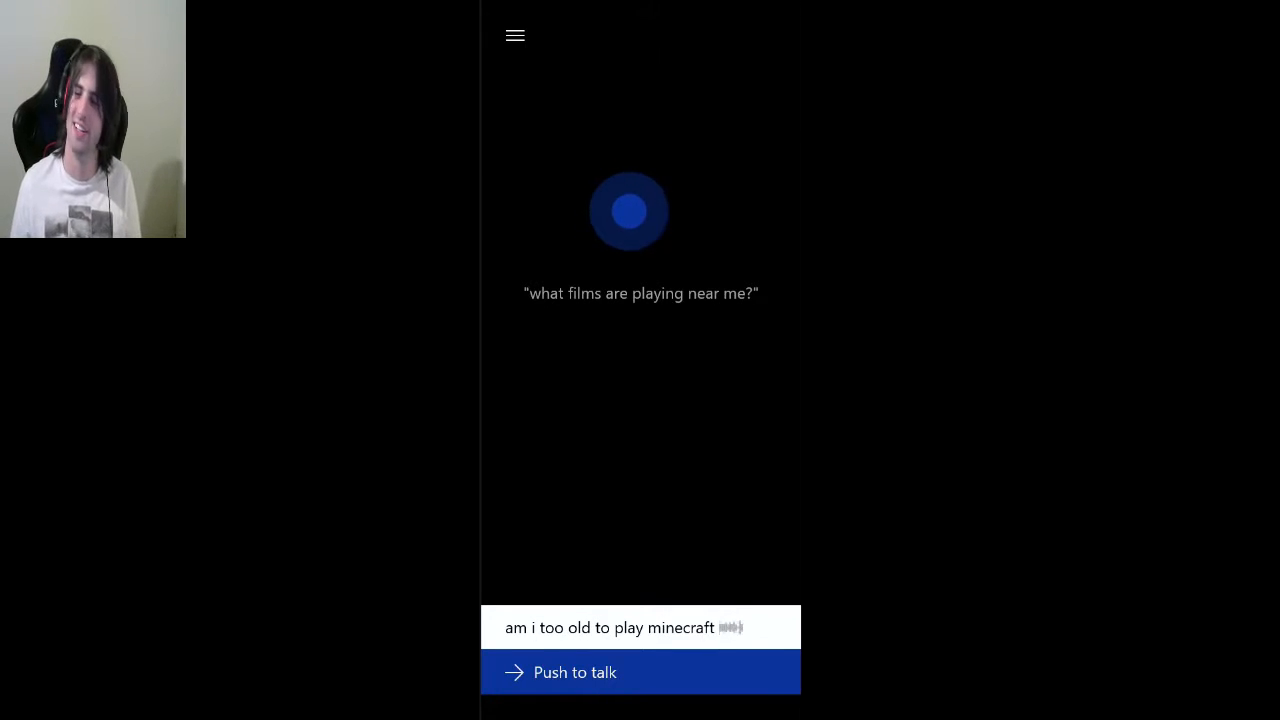
Ask "am I too old to play Minecraft" and get Cortana's offer to bring up Minecraft in the store.
left_click(640, 672)
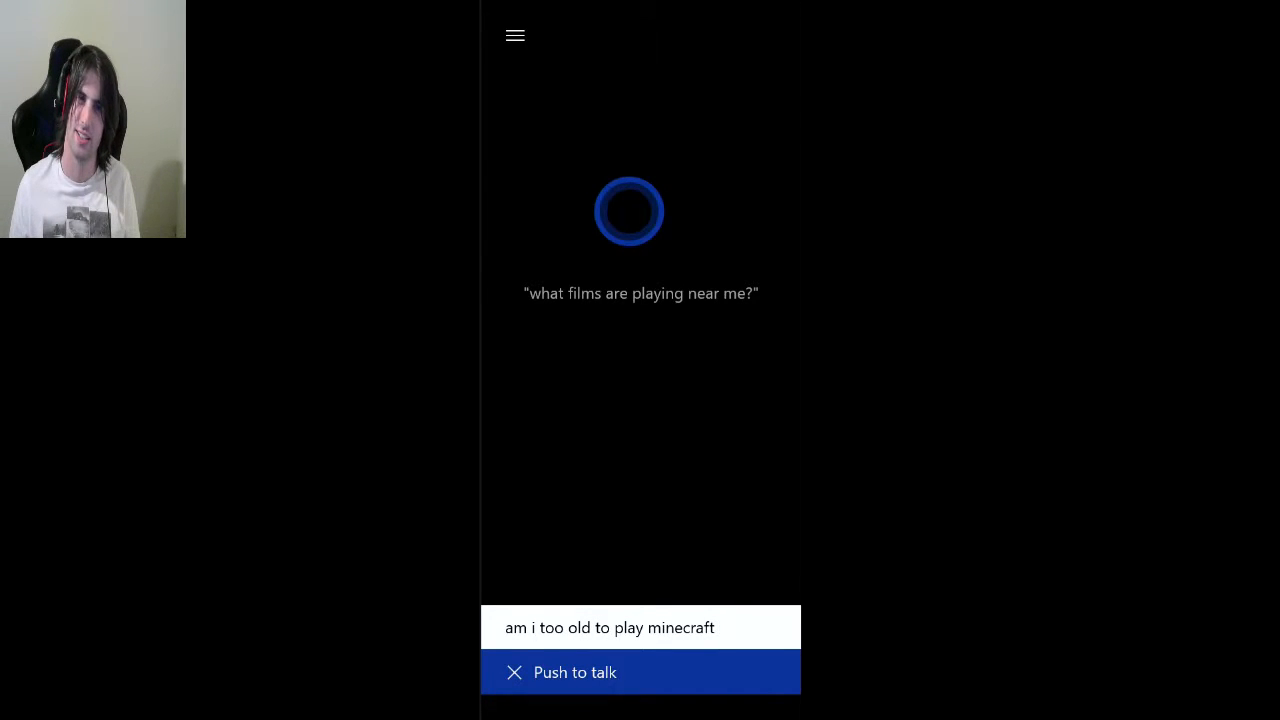
left_click(640, 672)
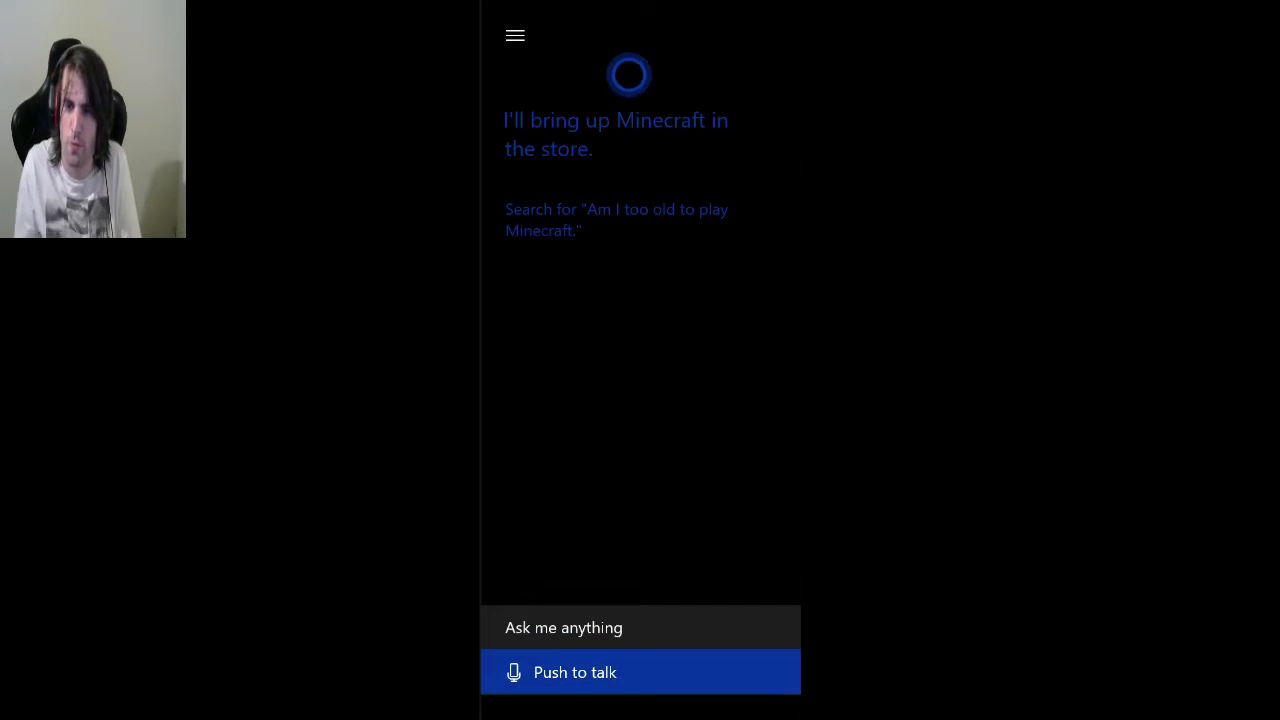
left_click(640, 672)
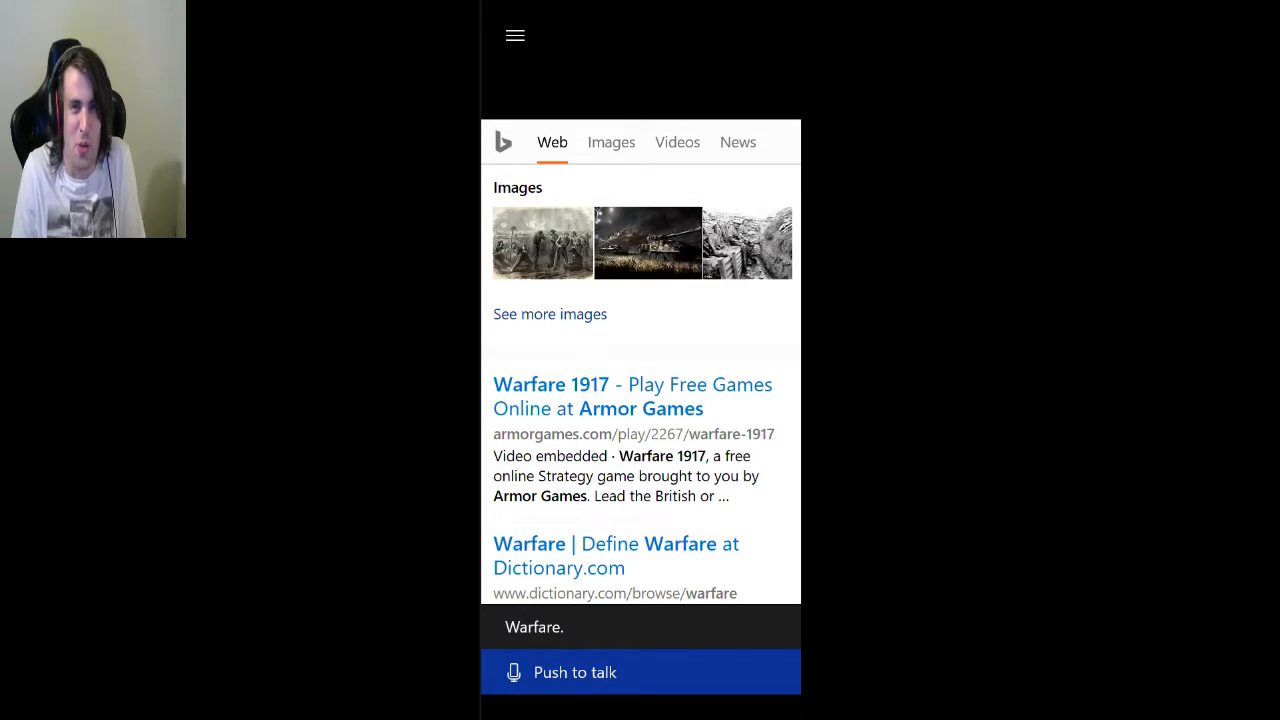
Ask "do you like me Cortana" twice until she answers "You bet." with a ticked yes note.
left_click(640, 672)
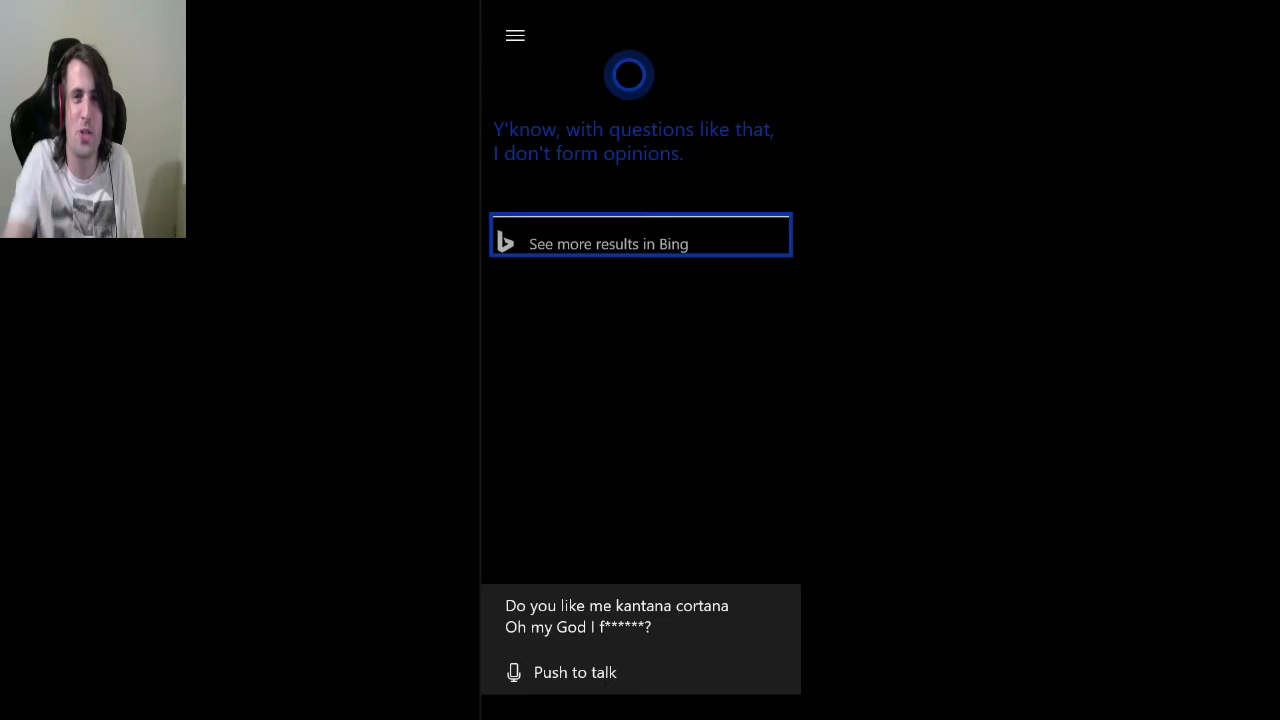
left_click(574, 672)
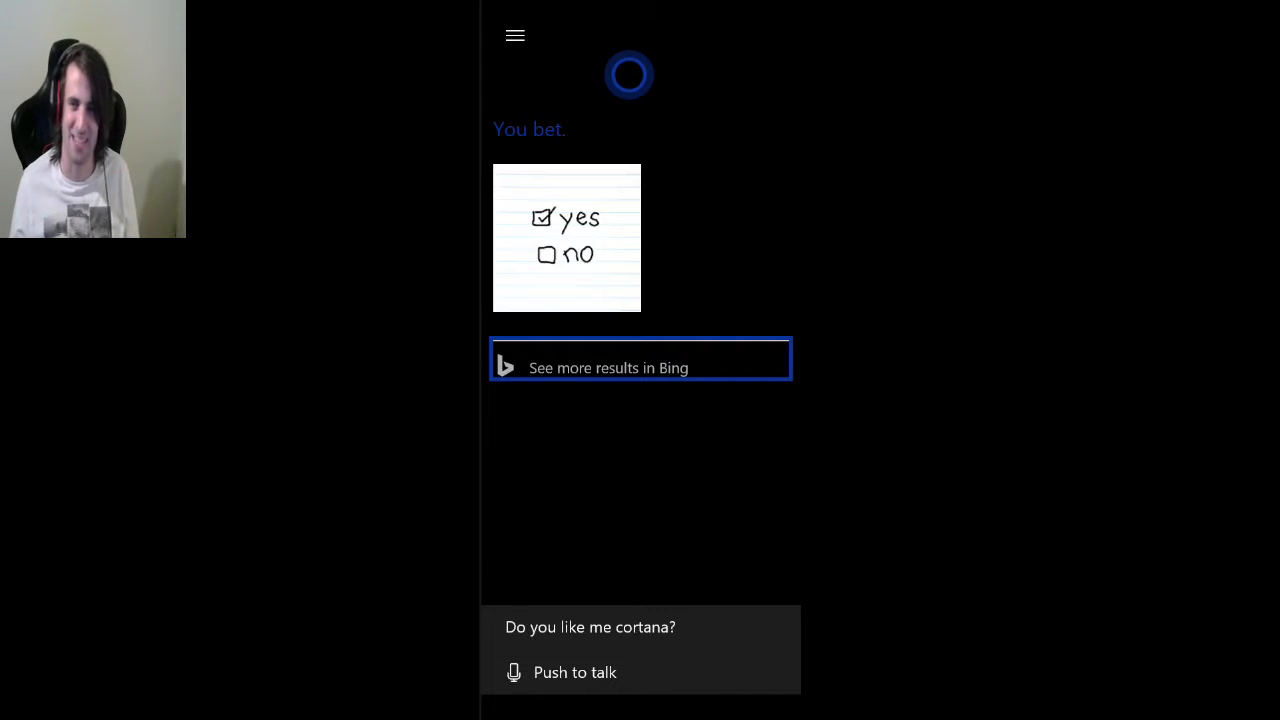
left_click(574, 672)
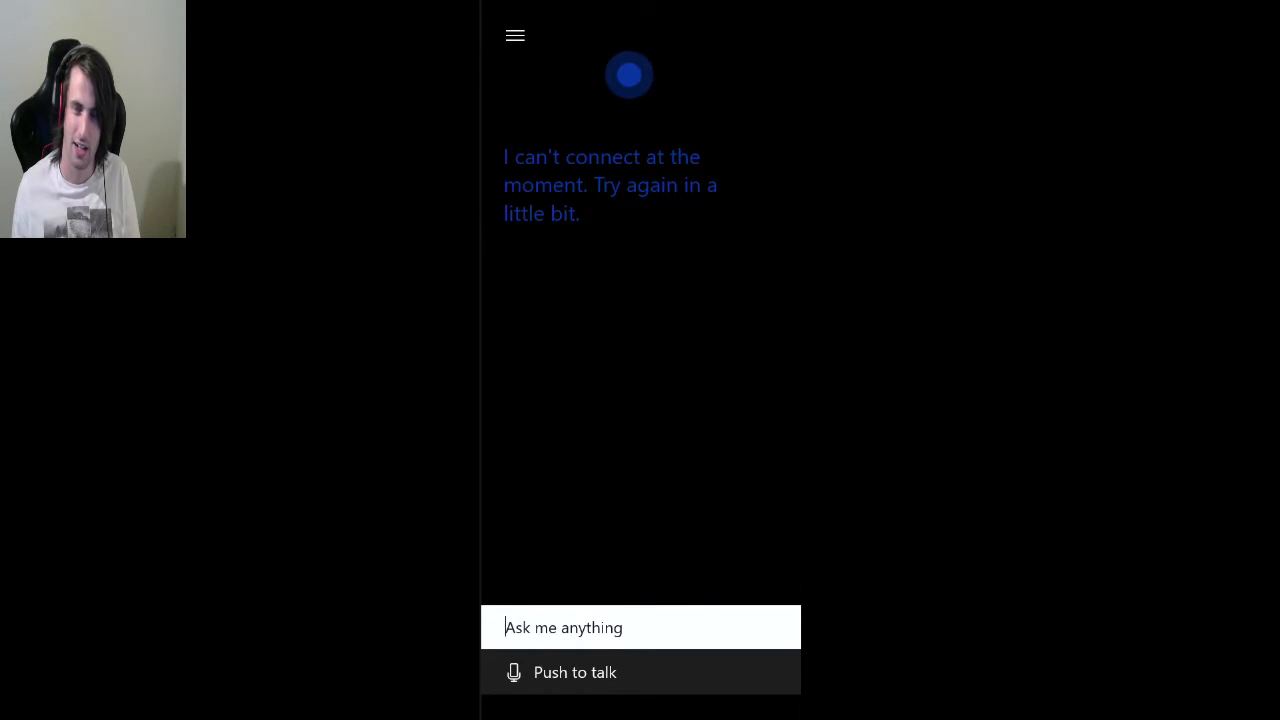
mouse_move(640, 672)
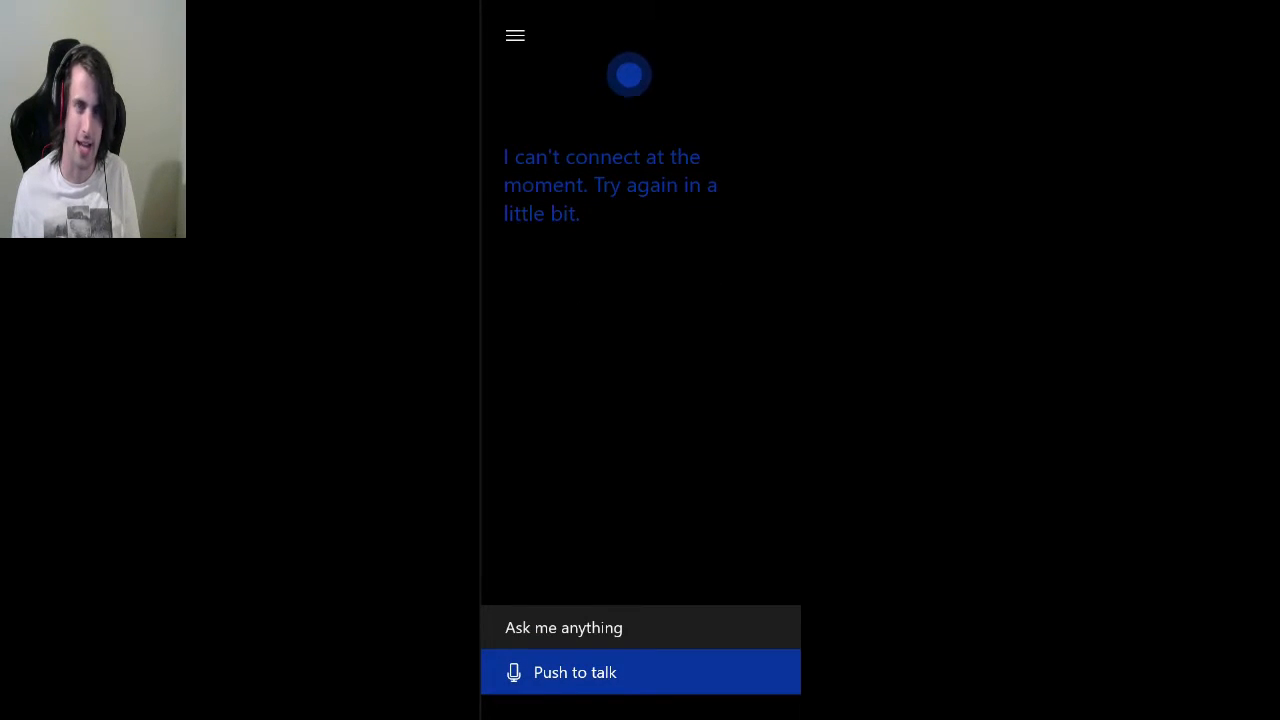
Ask a question and read Cortana's "can't connect at the moment" error, then start a new question.
left_click(640, 672)
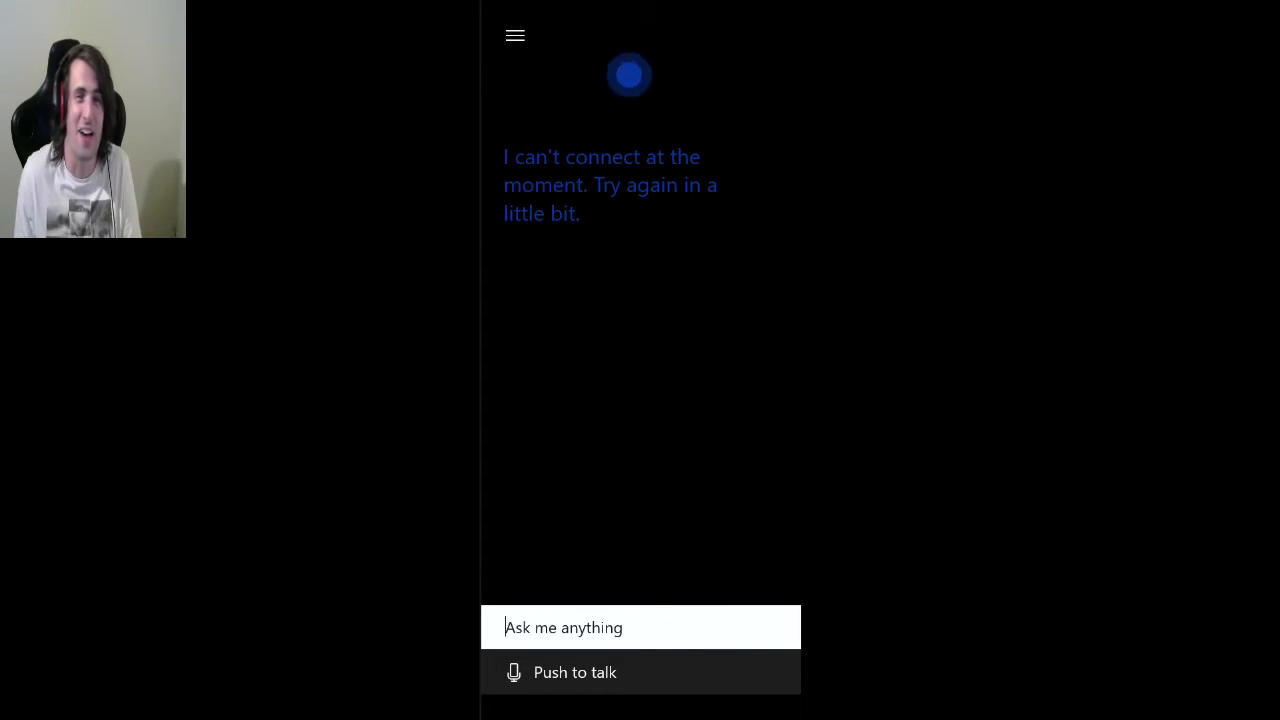
left_click(640, 672)
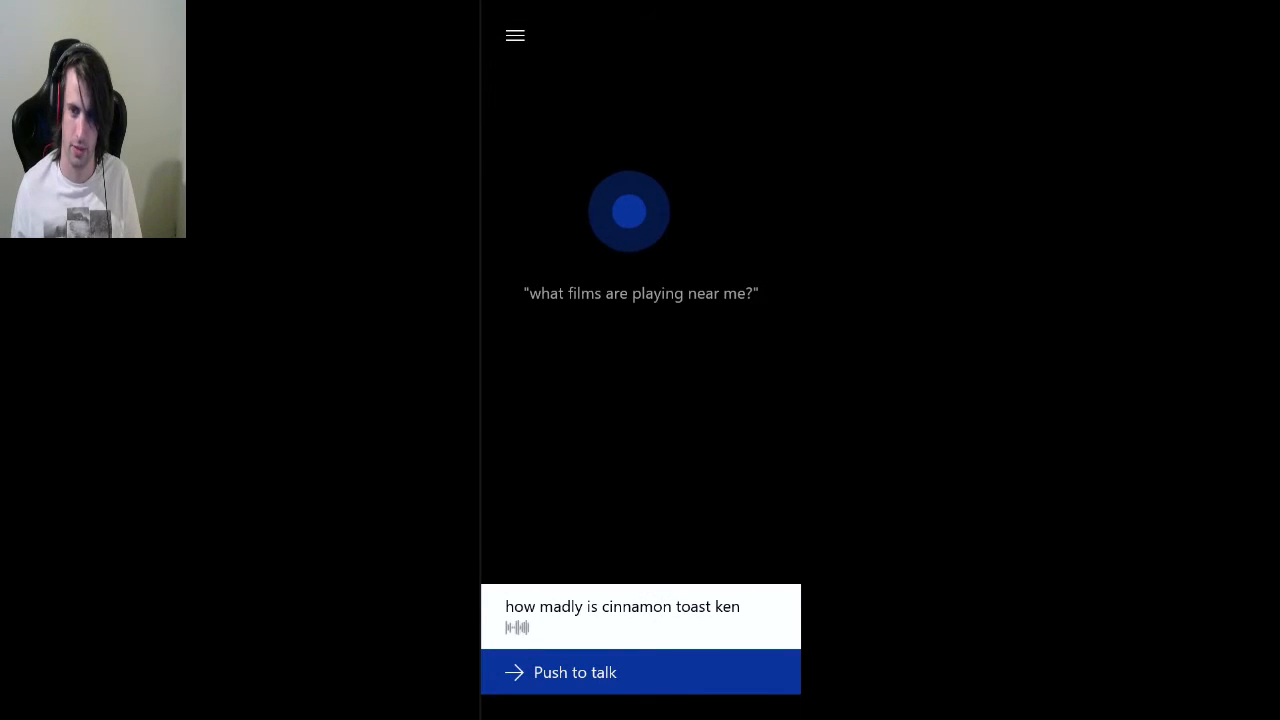
Ask about Cinnamon Toast Ken, then ask "what am I thinking" and get the elephant remark.
left_click(640, 672)
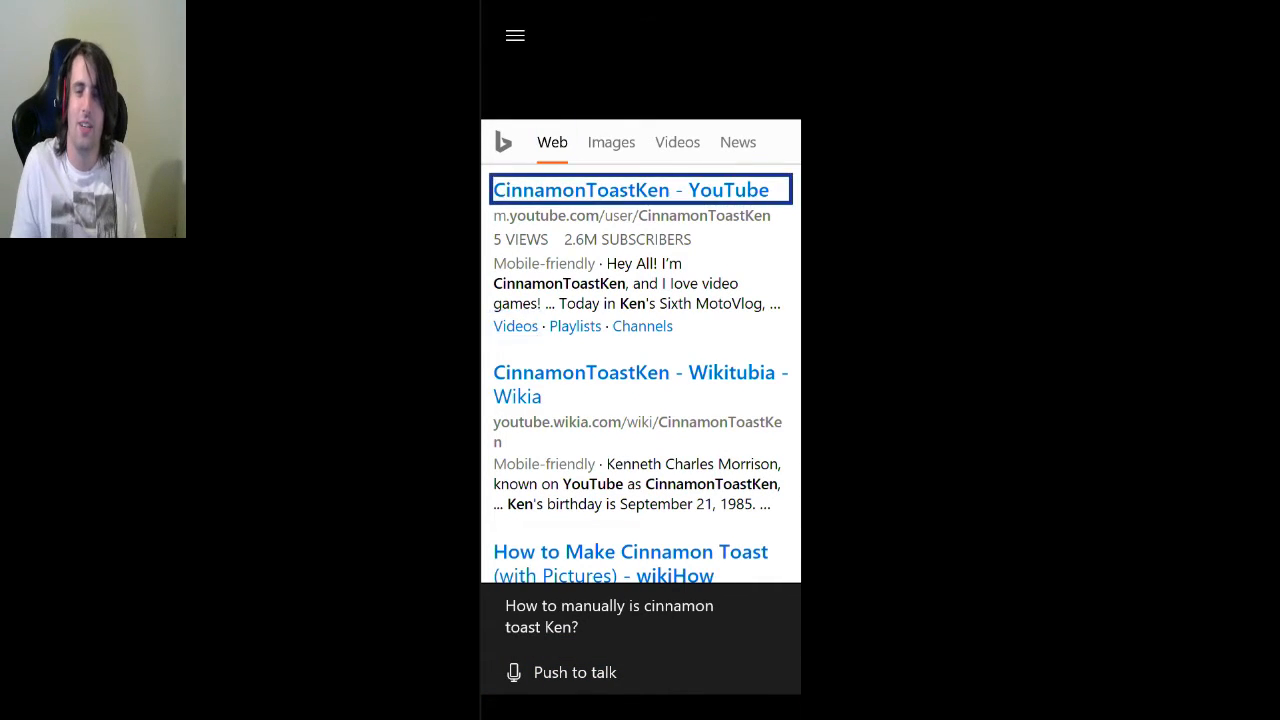
left_click(576, 672)
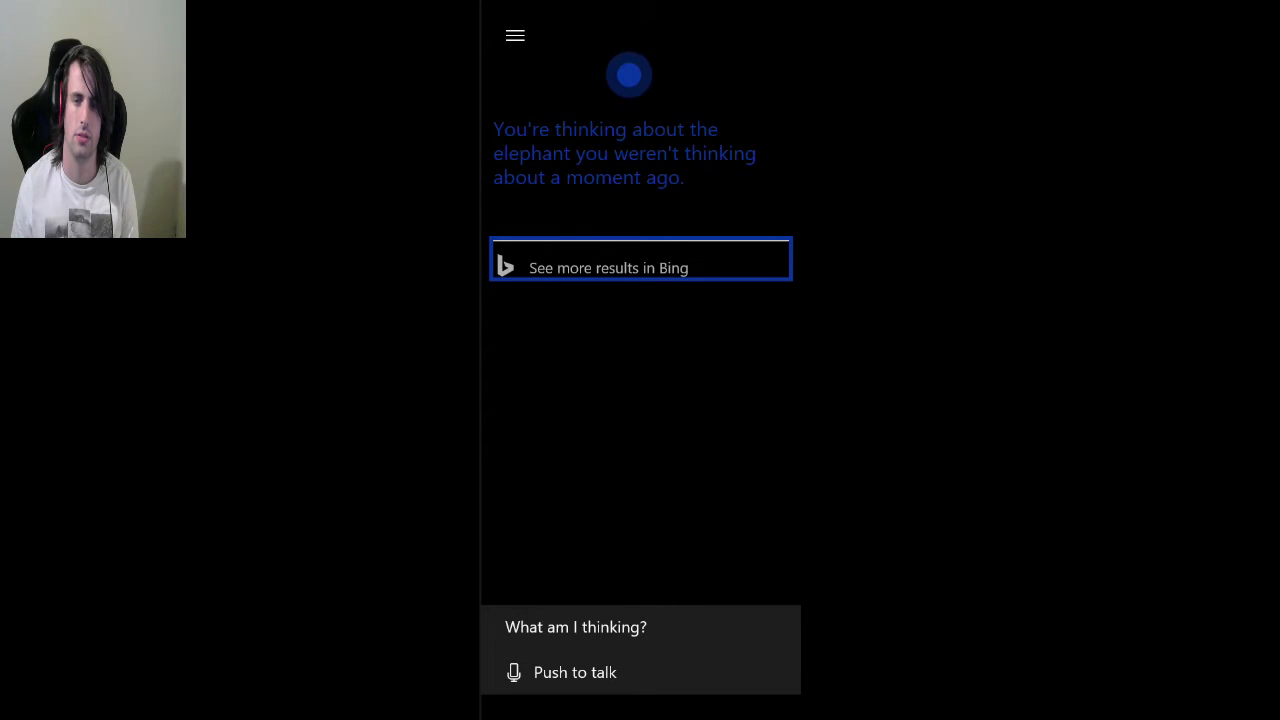
Ask "Have you seen 2 girls One Cup?" and land on the Bing SafeSearch-filtered results page.
left_click(576, 672)
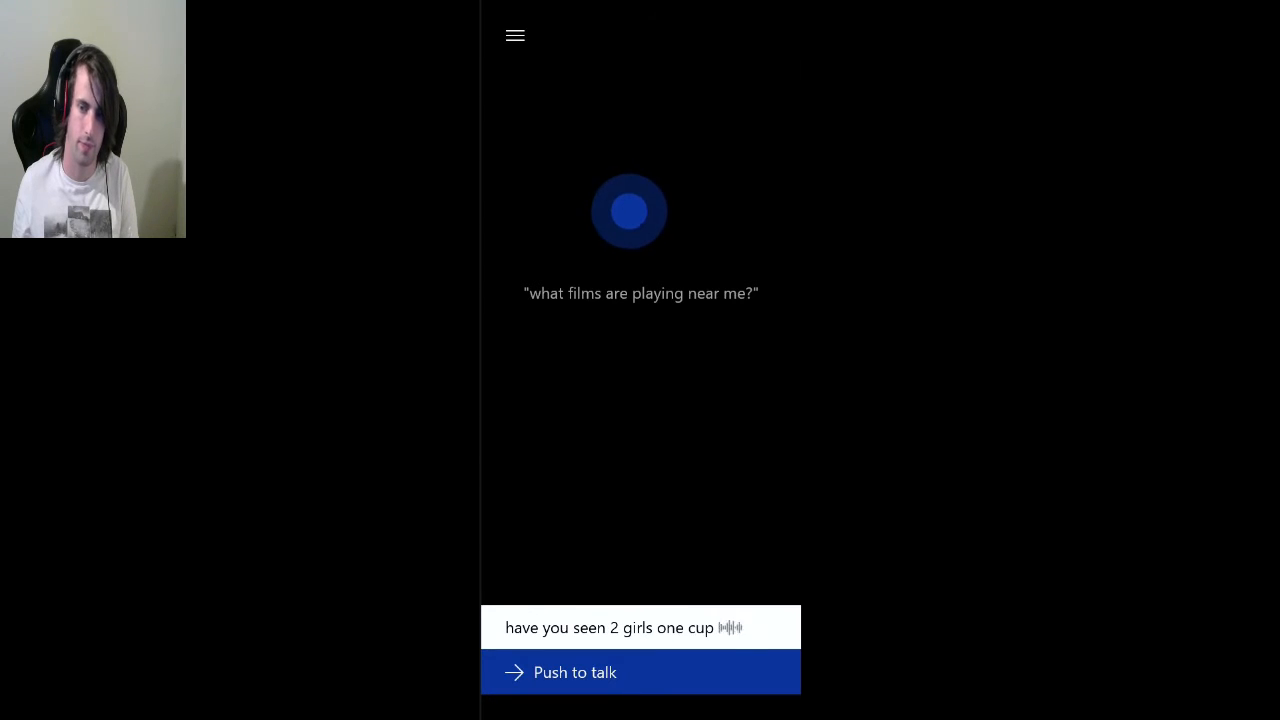
left_click(640, 672)
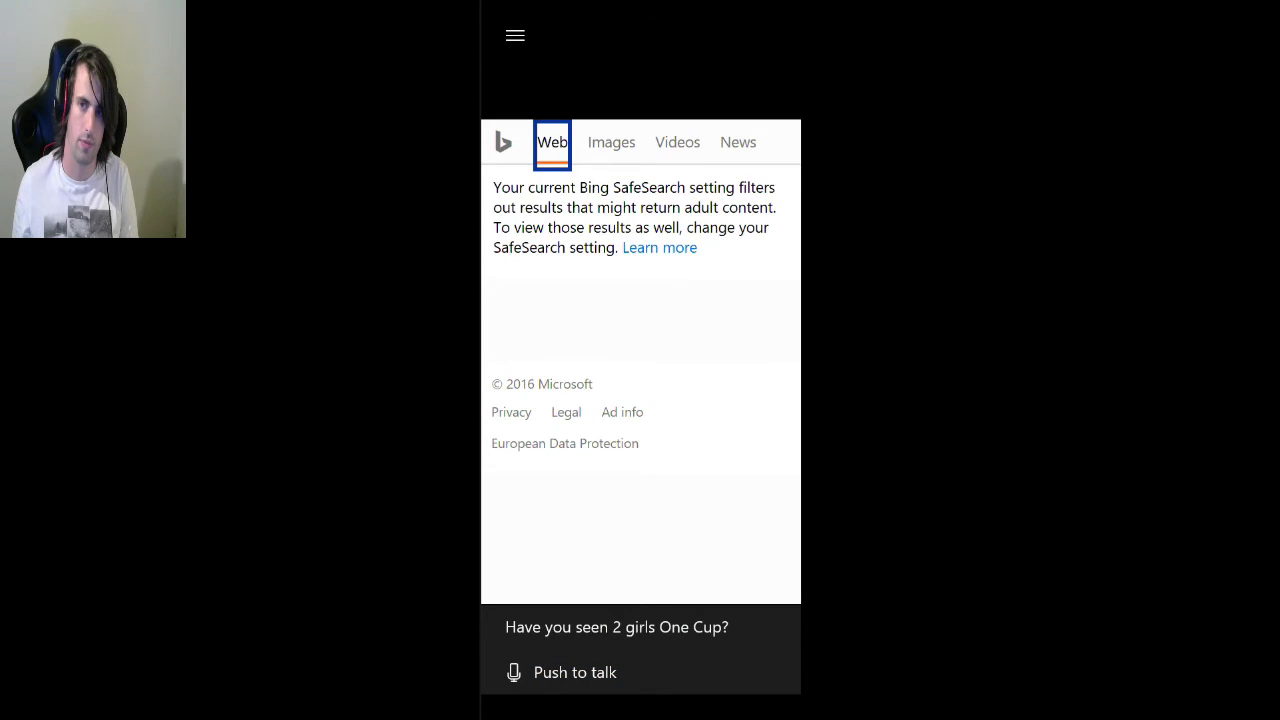